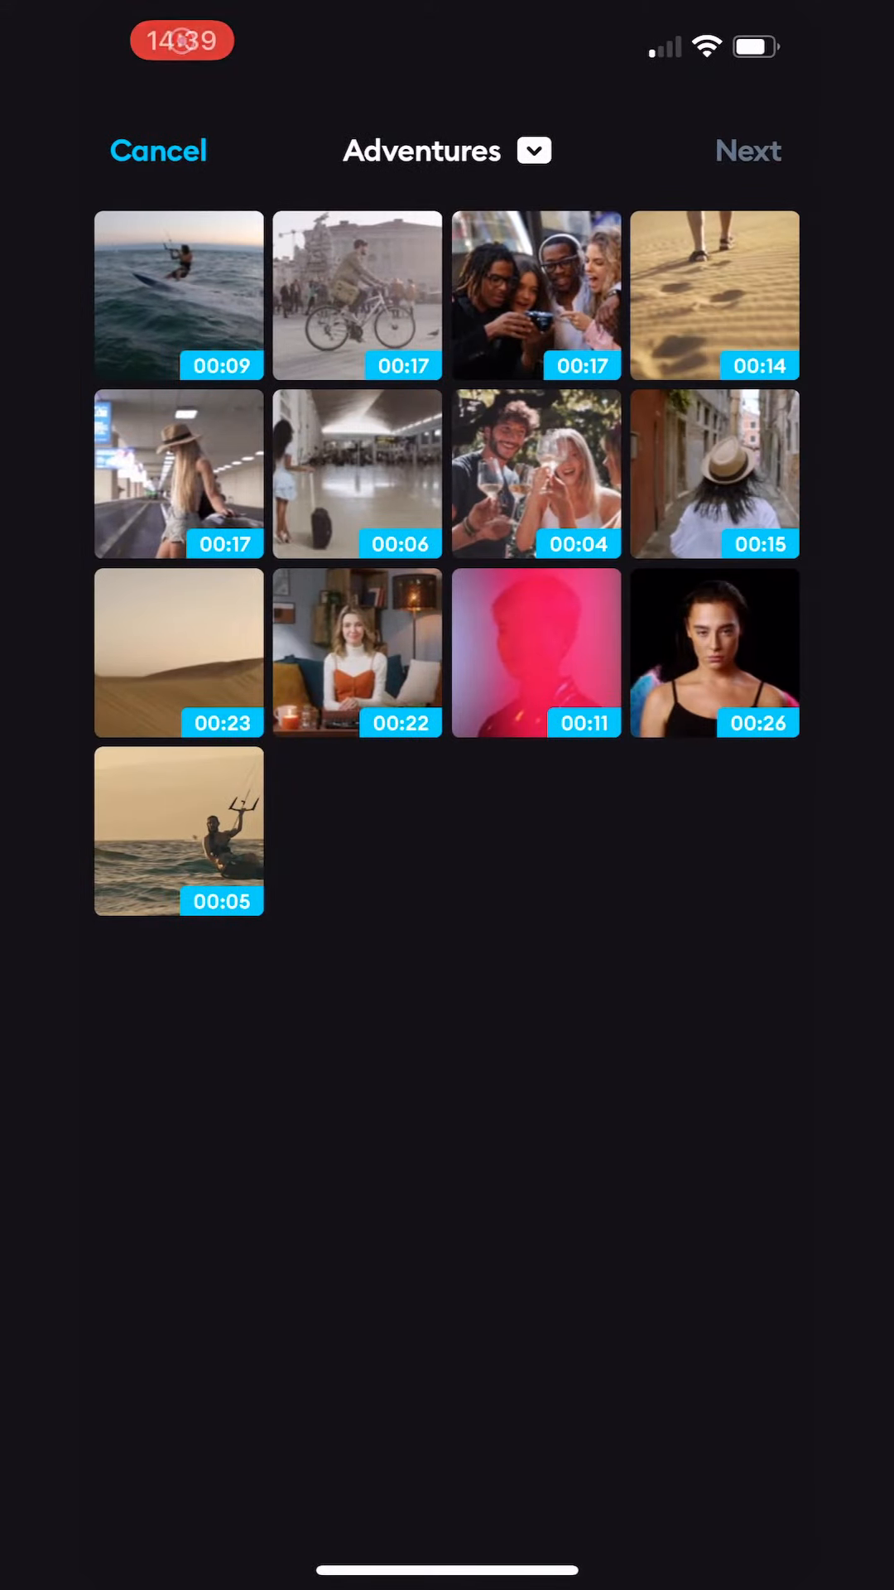
# Choose the 00:05 kitesurfing clip from Adventures and continue to project settings
pyautogui.click(179, 830)
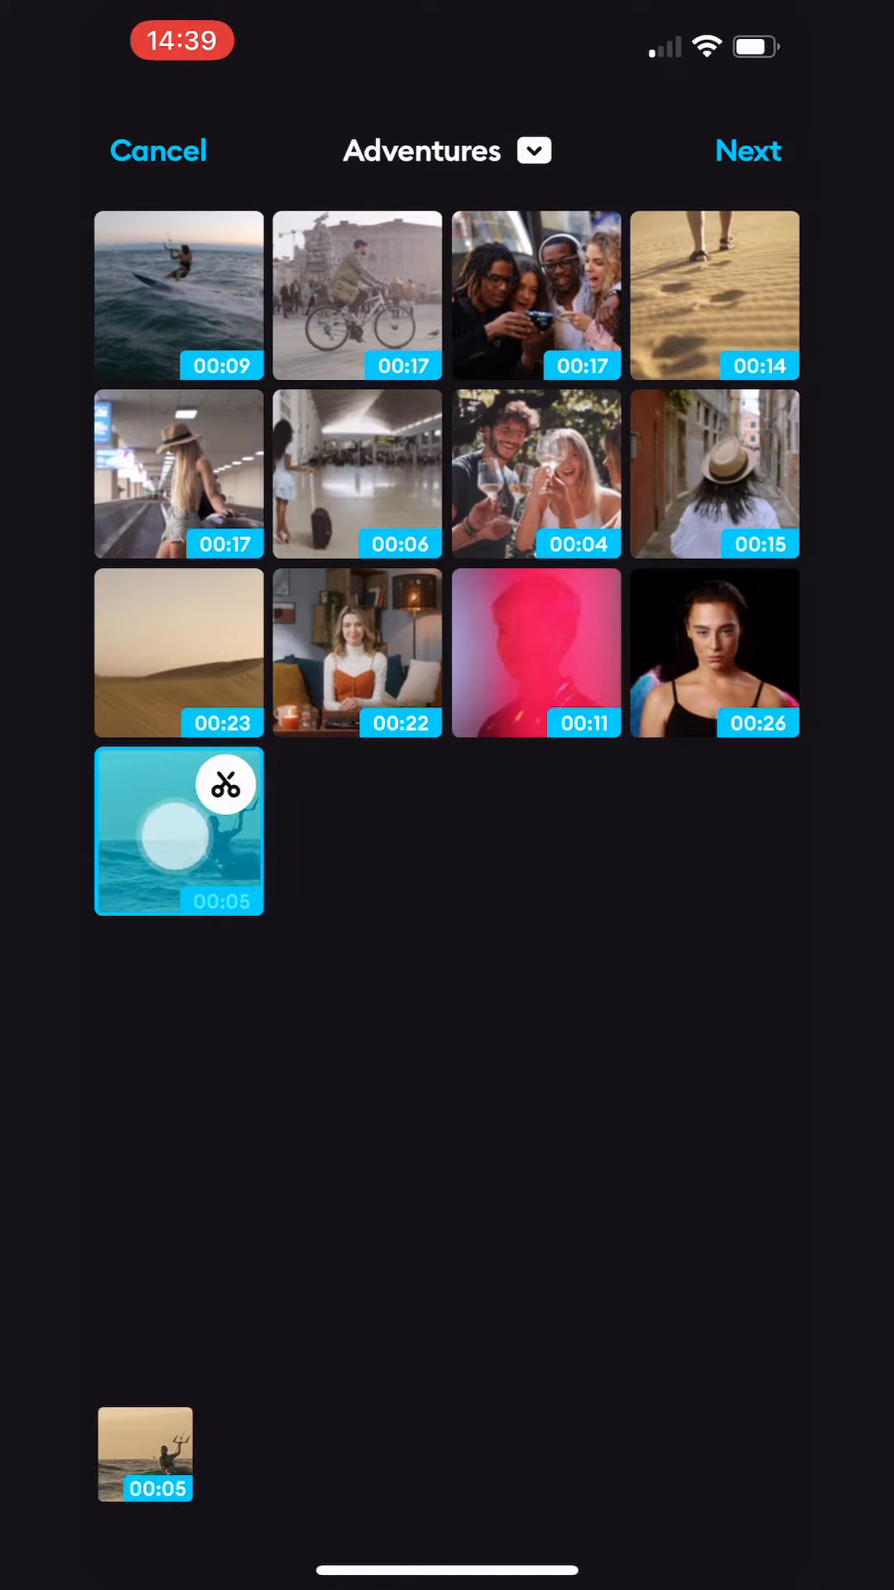
pyautogui.click(749, 151)
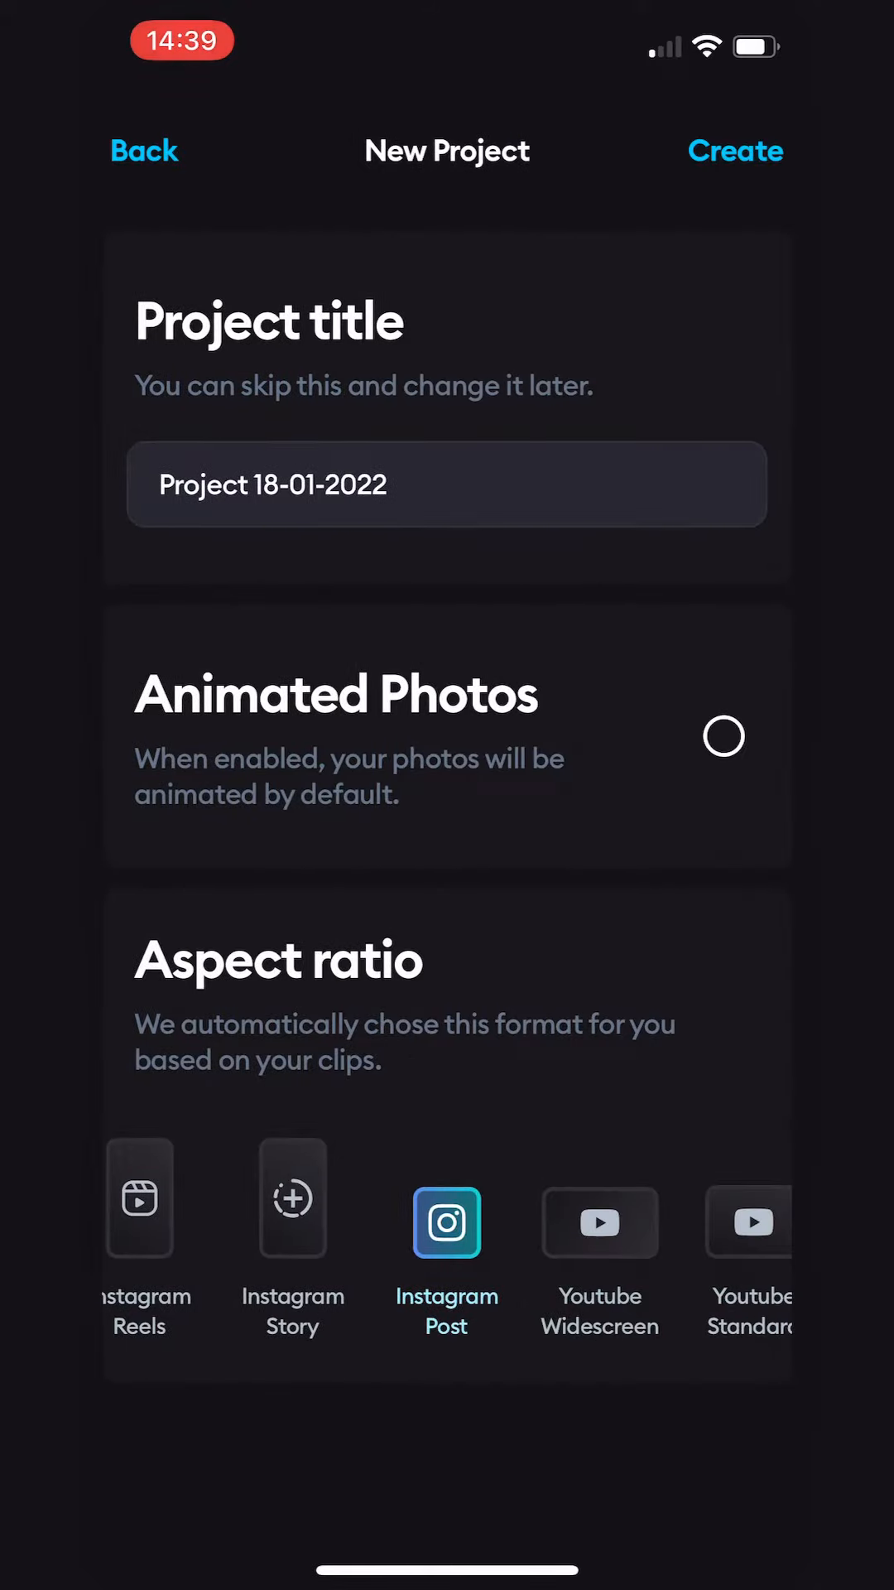
# Create the project and select the kitesurfing clip in the timeline for editing
pyautogui.click(736, 151)
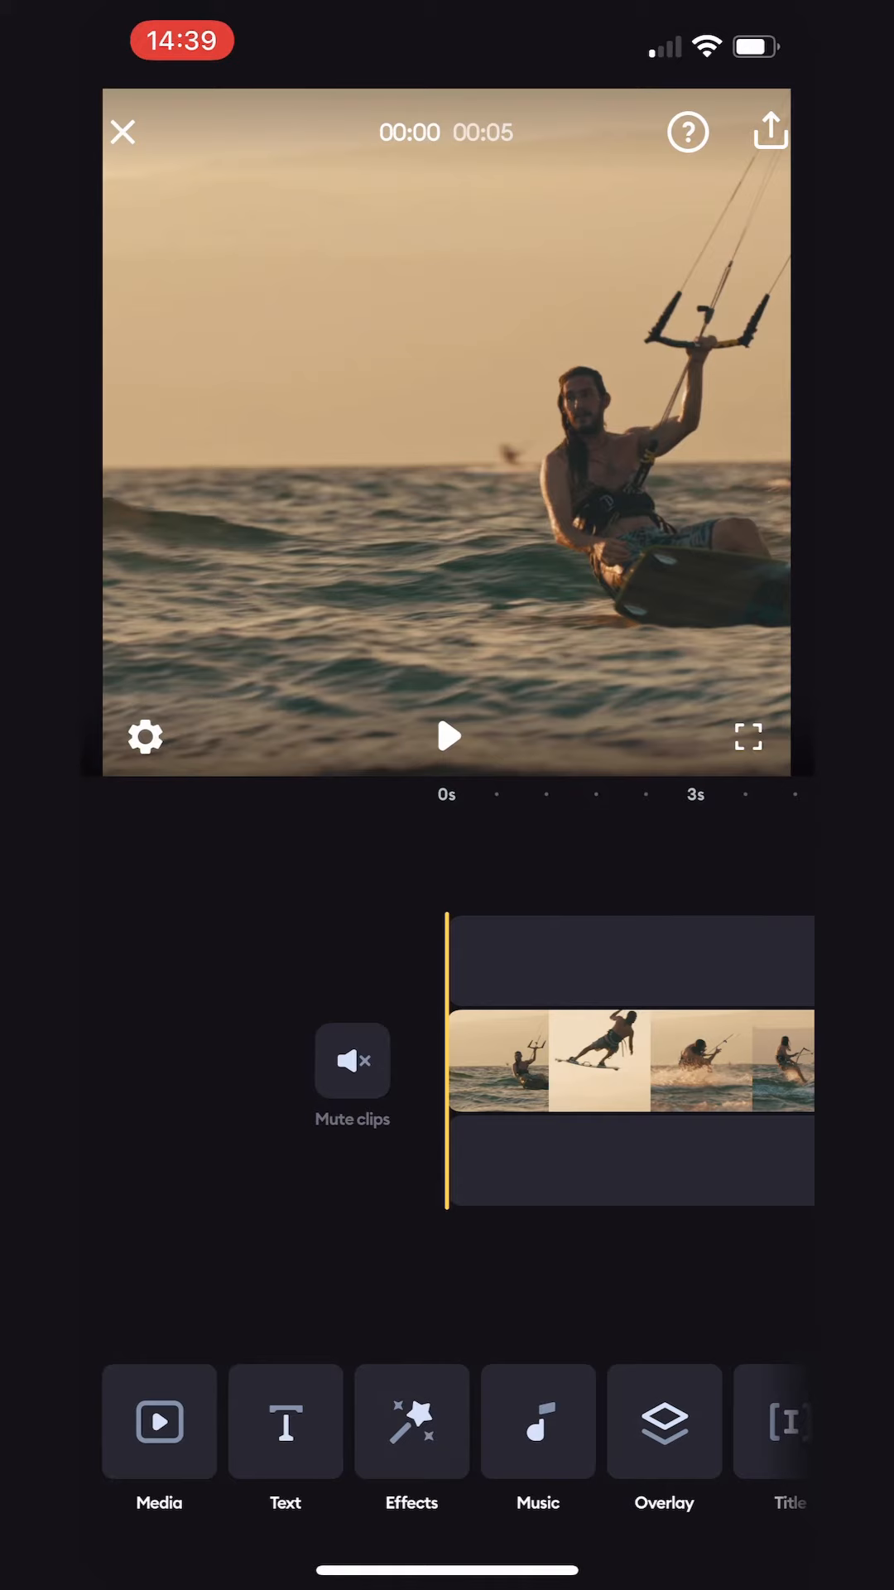
pyautogui.click(631, 1060)
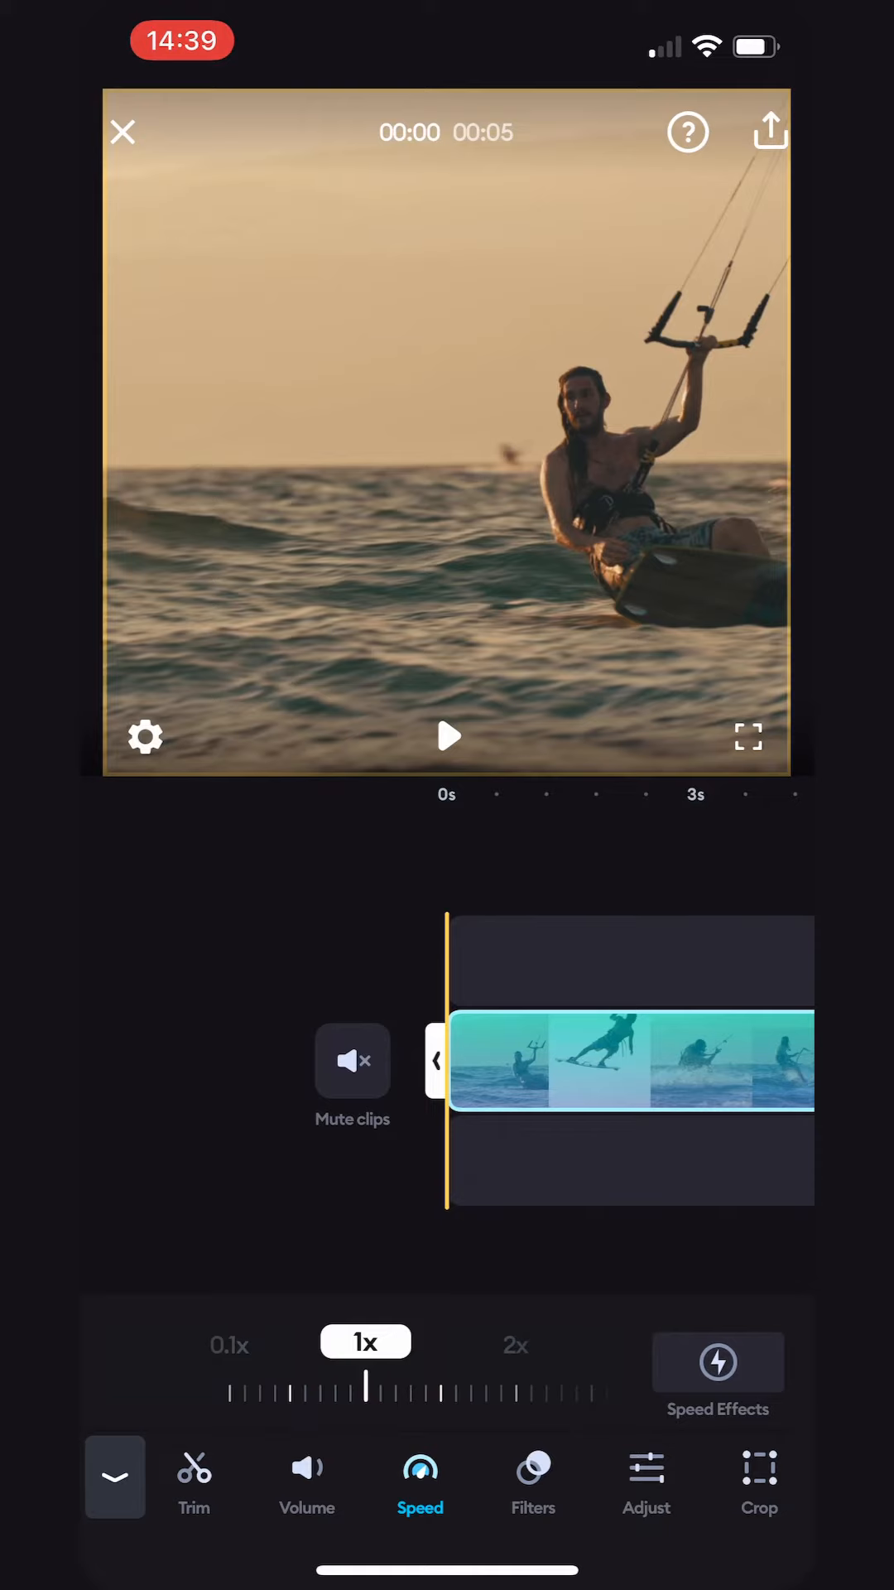
# Enter the Speed Effects editor for the kitesurfing clip
pyautogui.click(717, 1362)
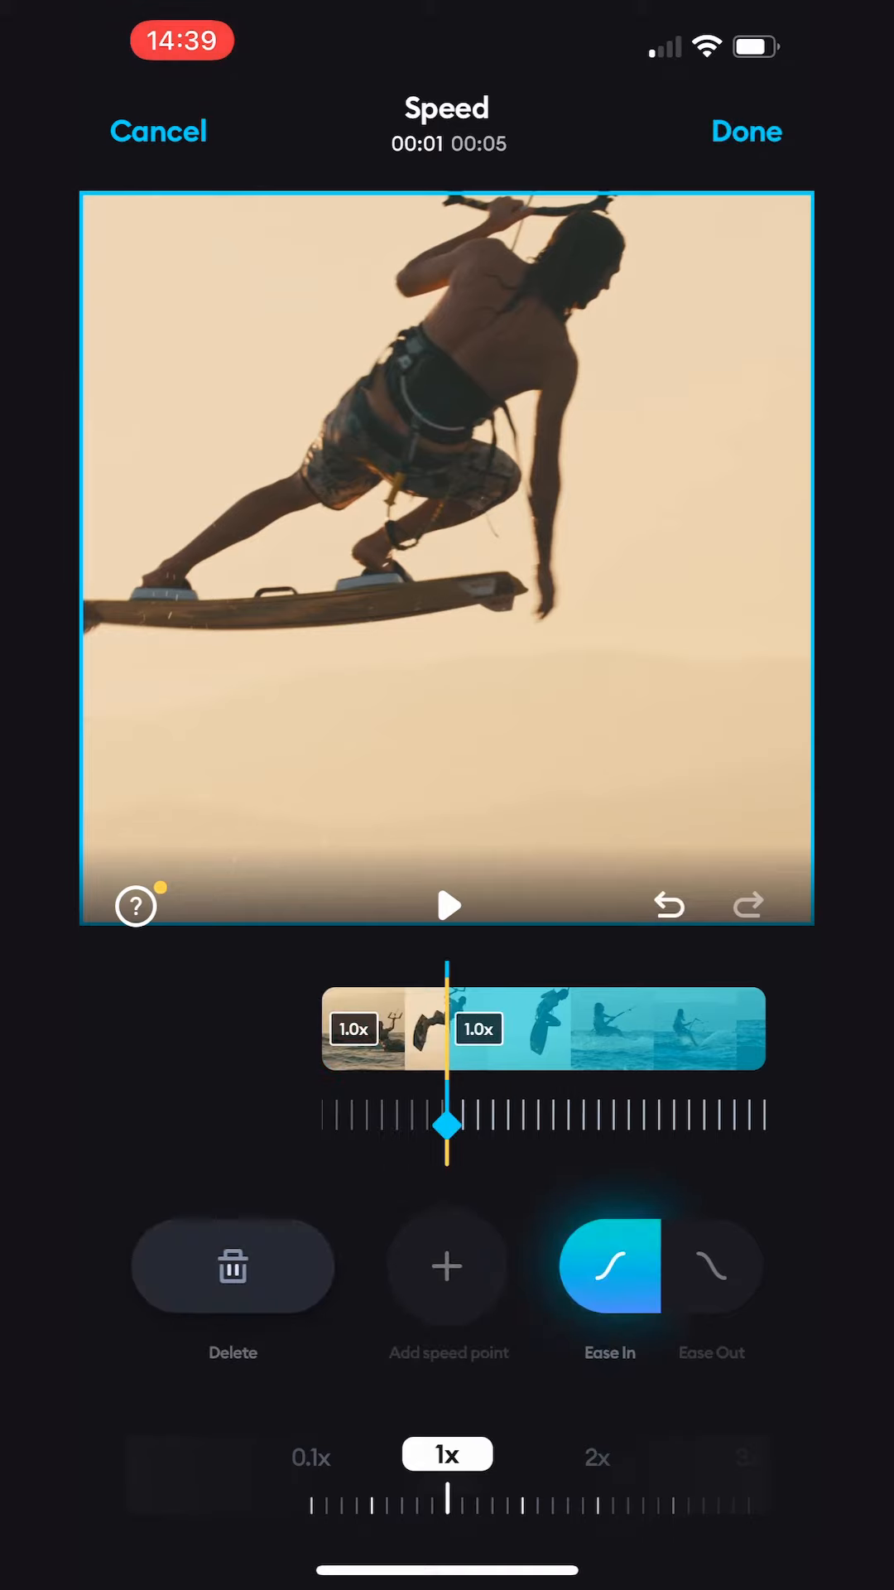
# Add a second speed point, slow the middle section to 0.3x, and enable Ease In and Ease Out
pyautogui.click(447, 1266)
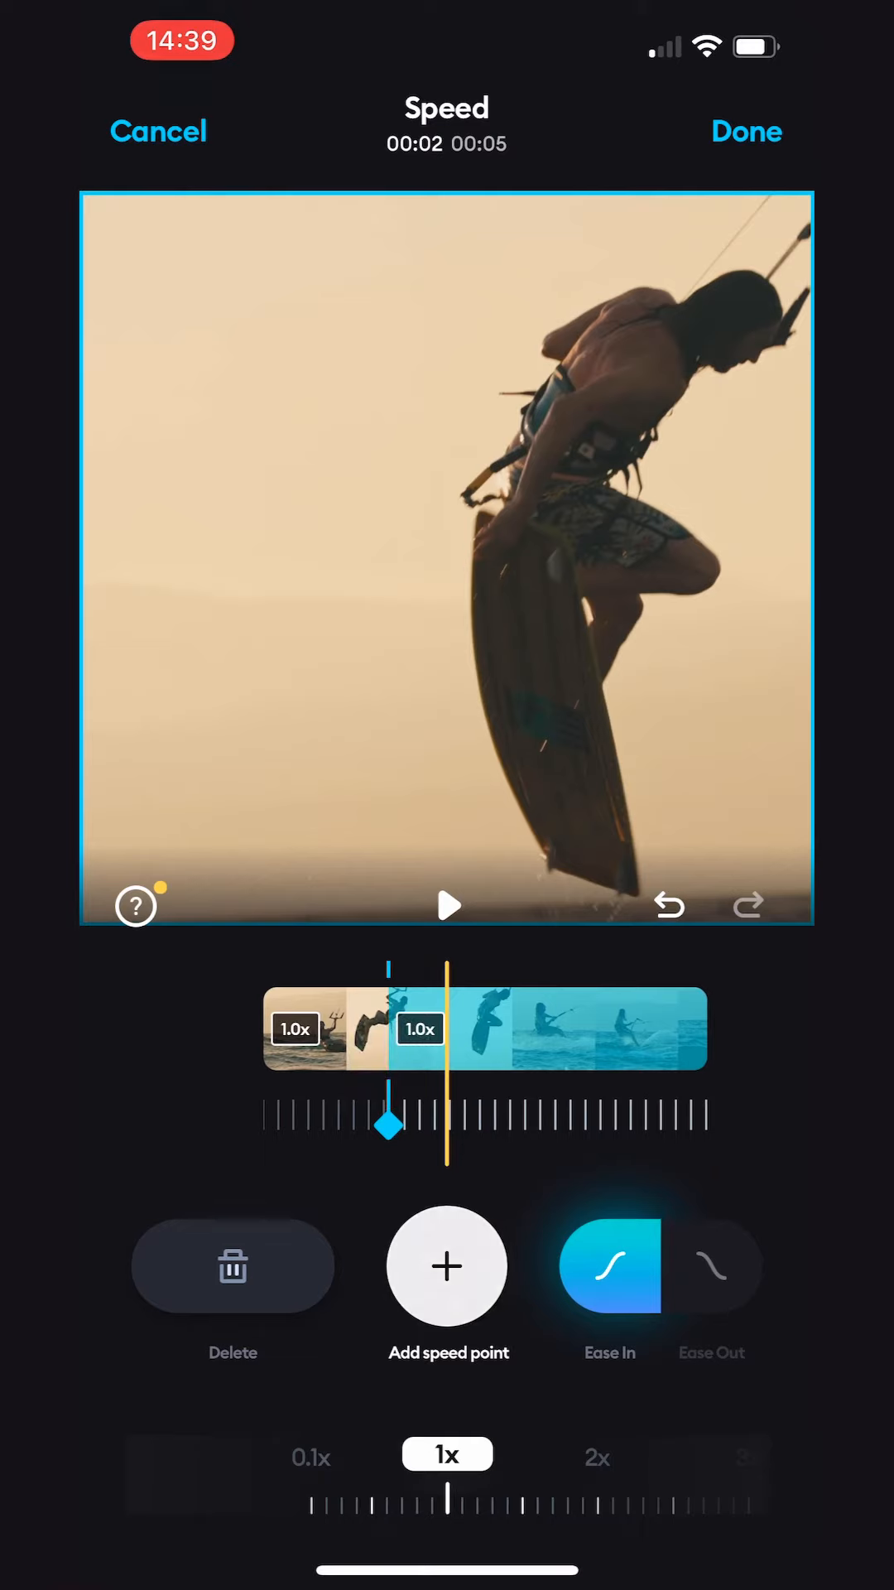
pyautogui.click(445, 1264)
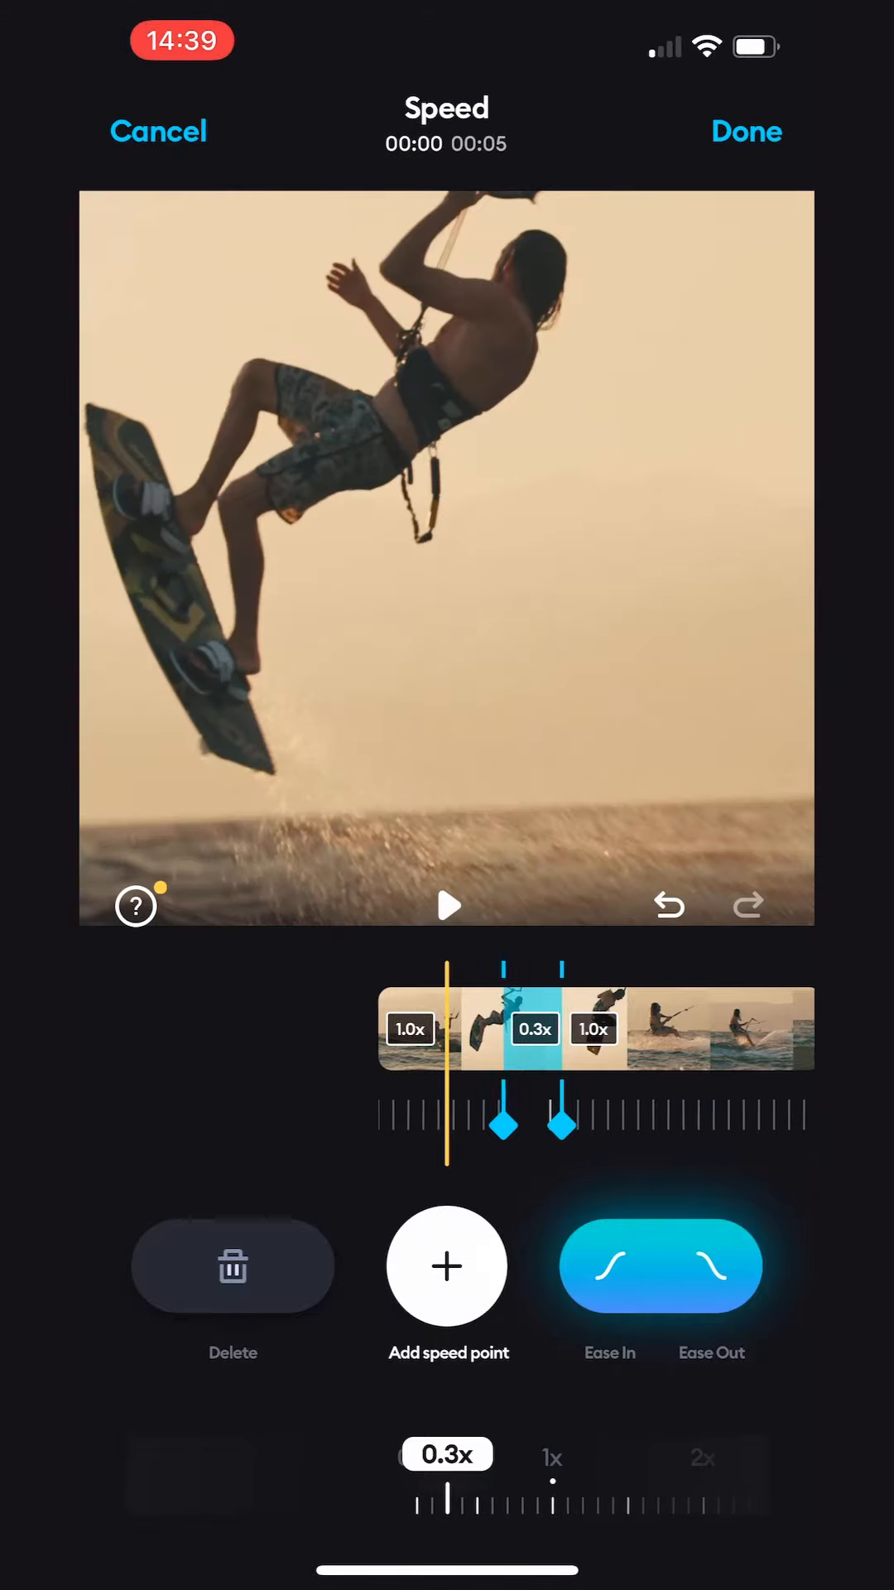
pyautogui.click(447, 906)
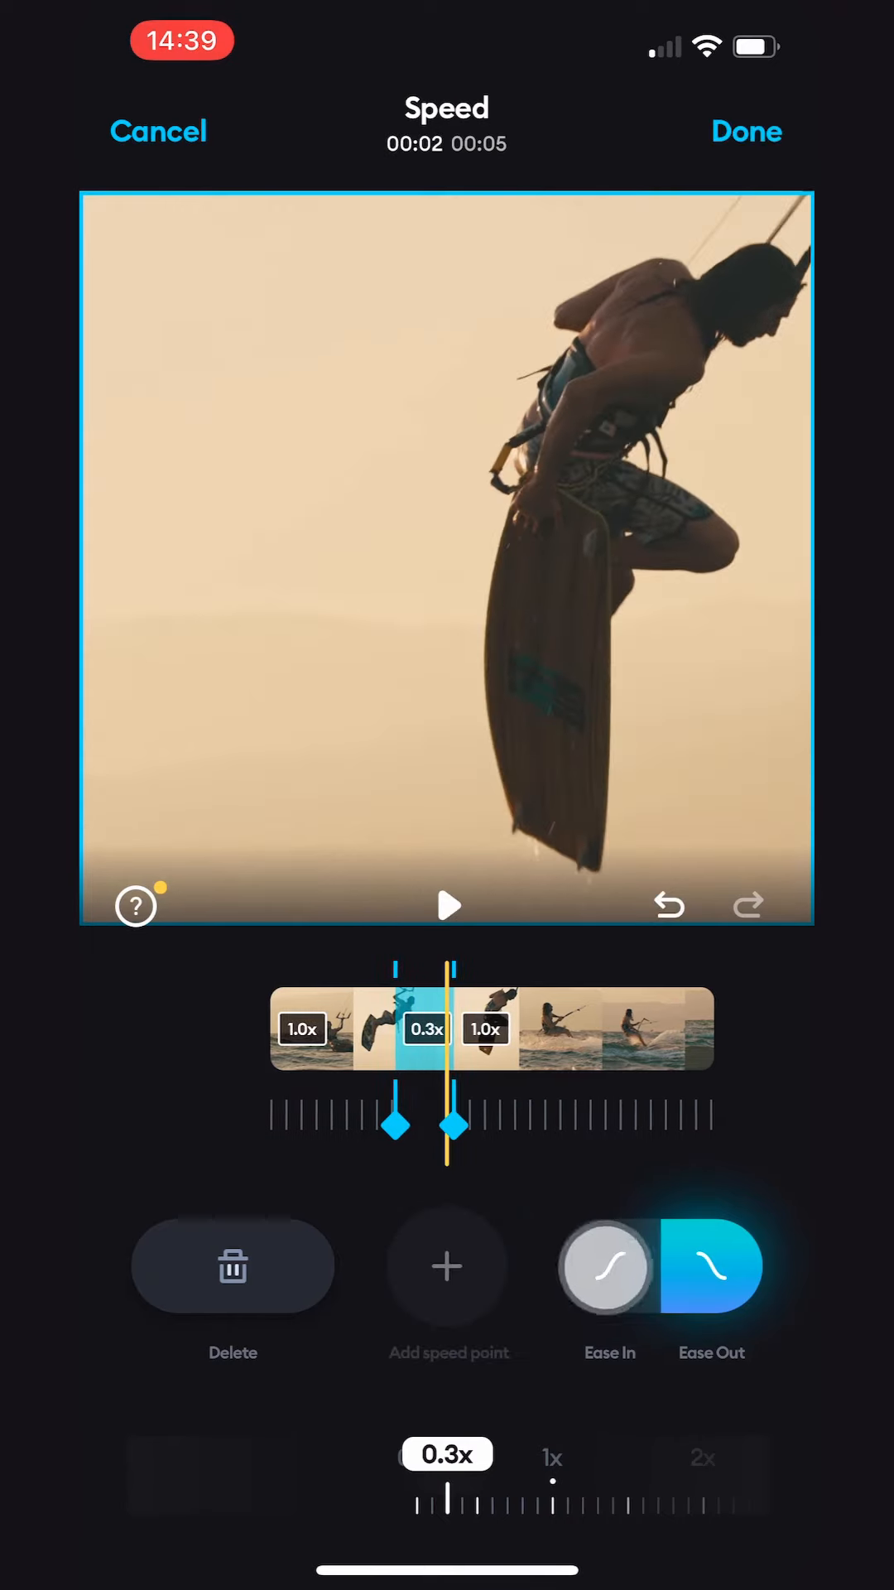
pyautogui.click(606, 1265)
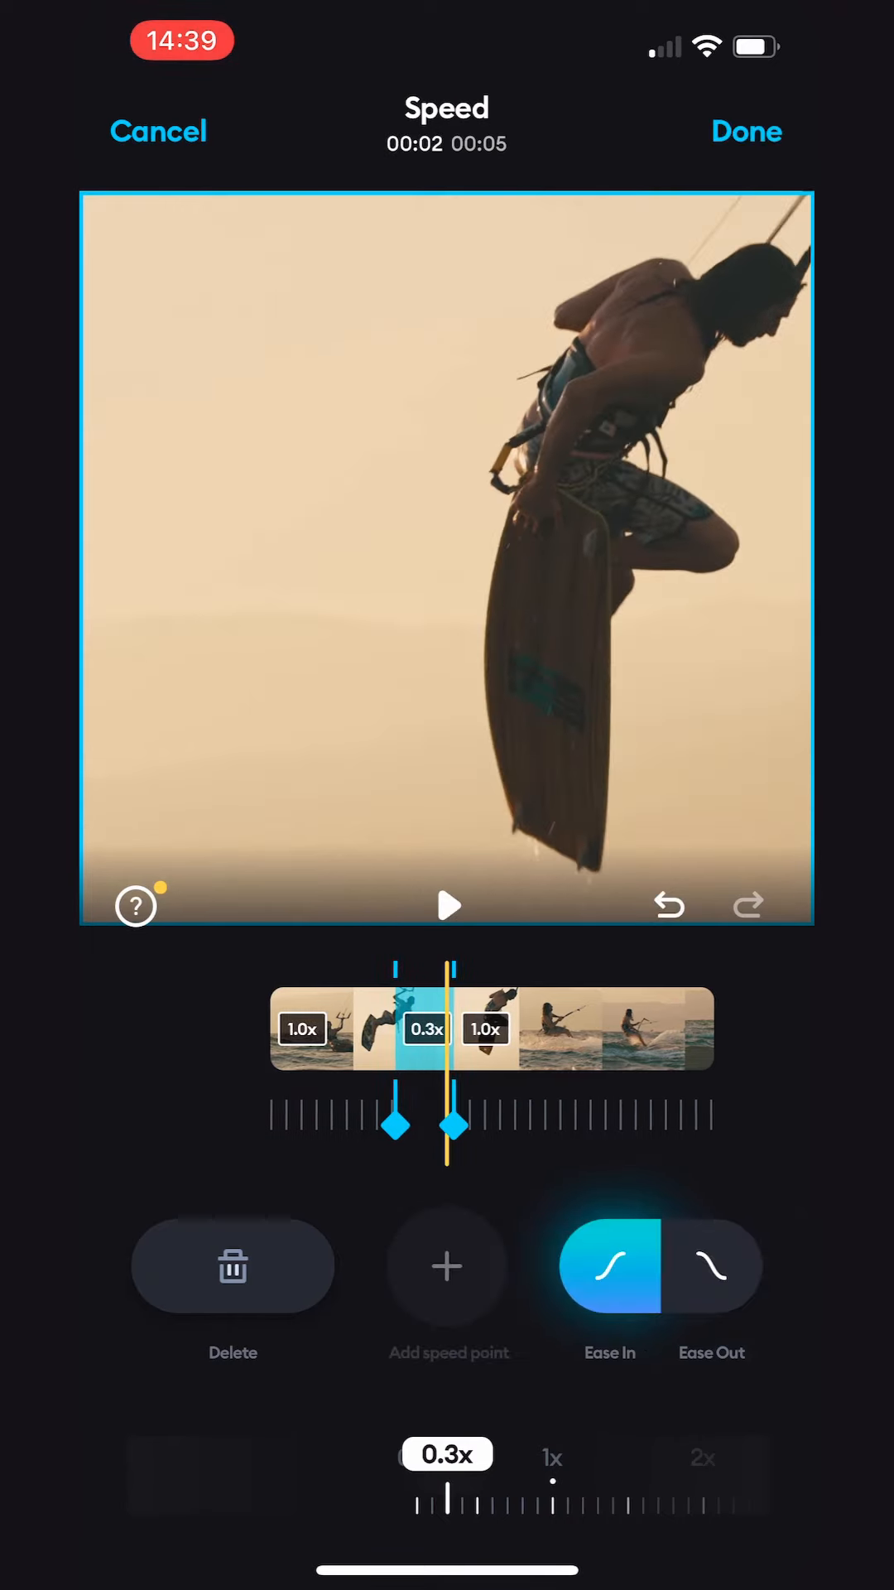
pyautogui.click(712, 1265)
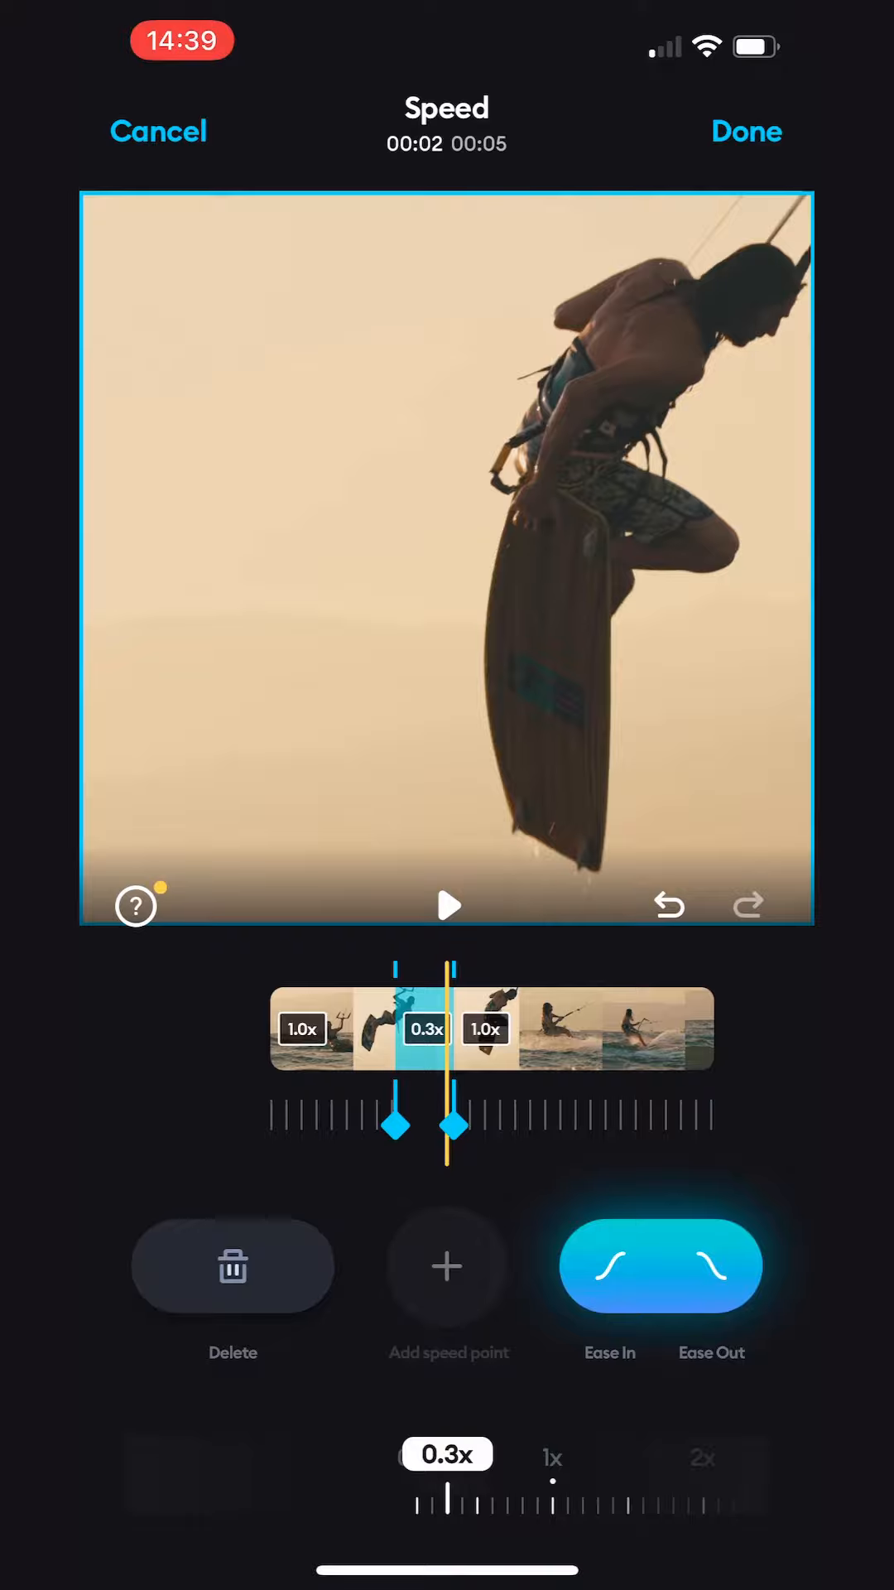